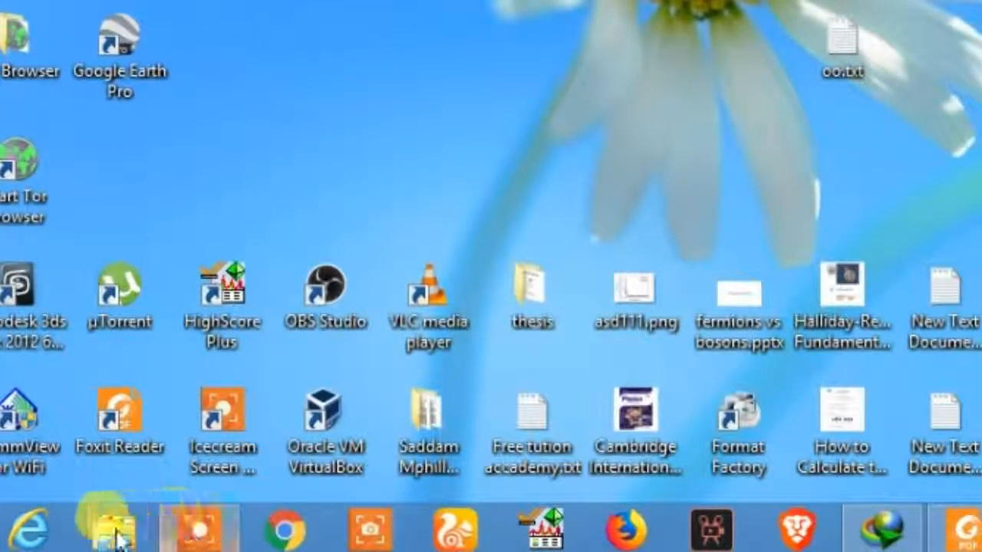
- Show the Computer page in File Explorer listing the hard disk drives
{"action": "left_click", "coordinate": [114, 528]}
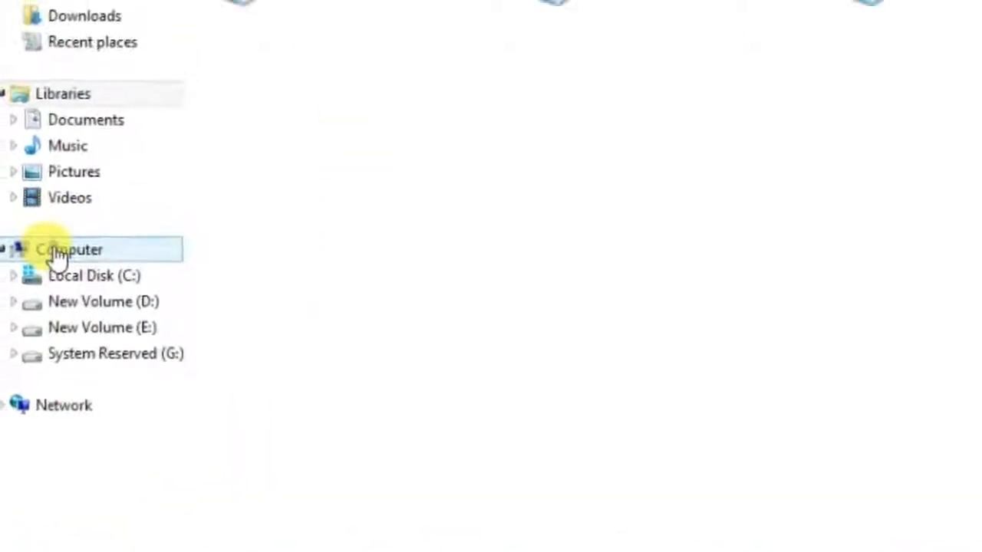
{"action": "left_click", "coordinate": [74, 248]}
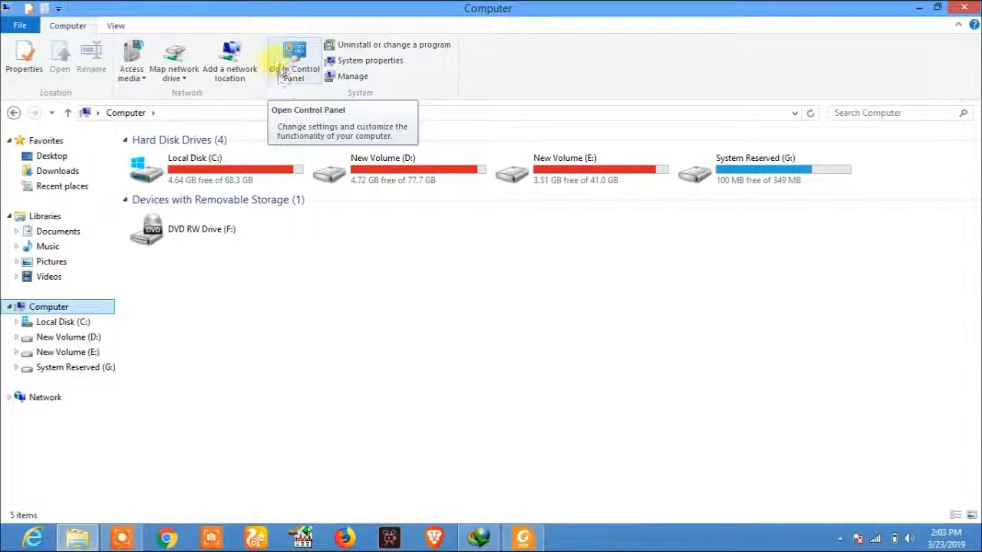
- Switch Control Panel from Category view to Large icons showing all items
{"action": "left_click", "coordinate": [294, 60]}
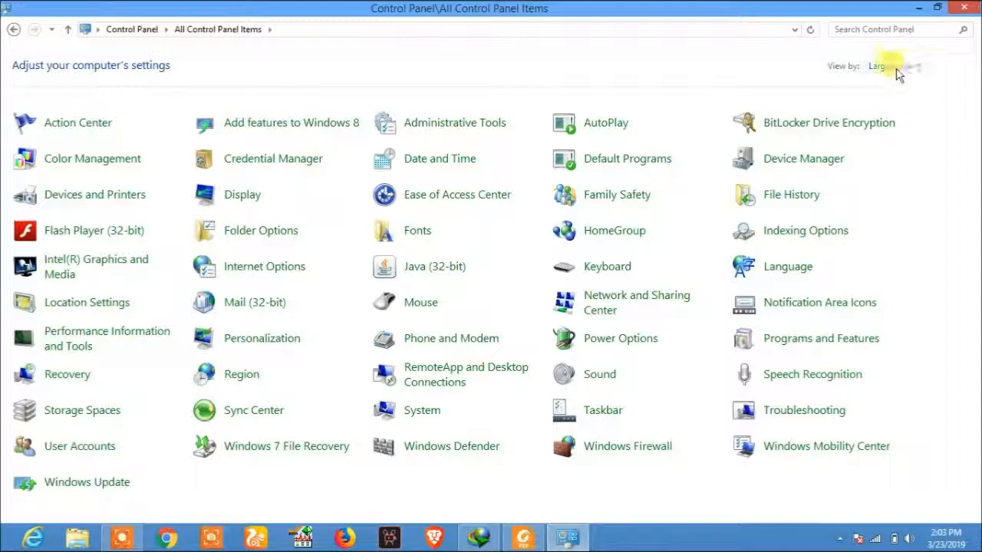
{"action": "left_click", "coordinate": [877, 66]}
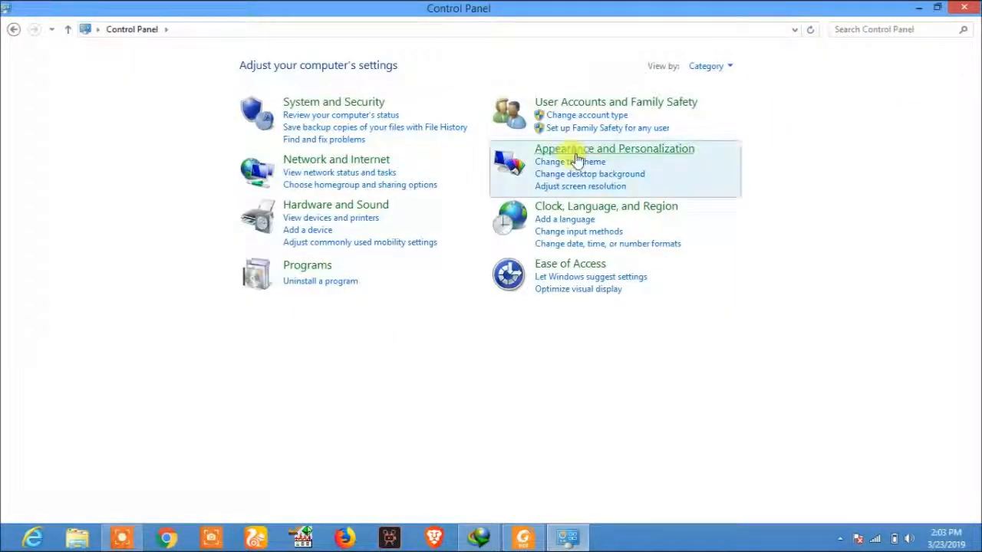
{"action": "mouse_move", "coordinate": [230, 138]}
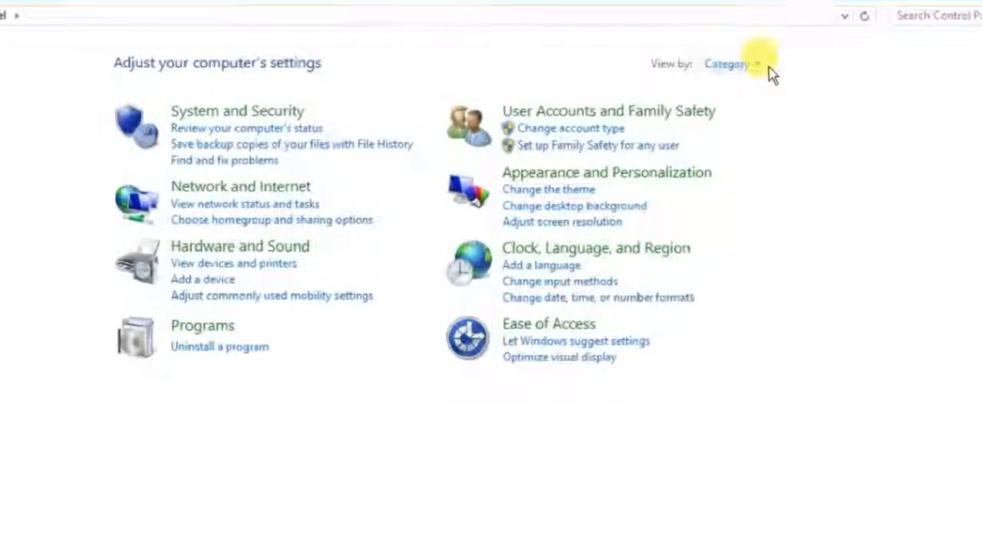
{"action": "left_click", "coordinate": [727, 64]}
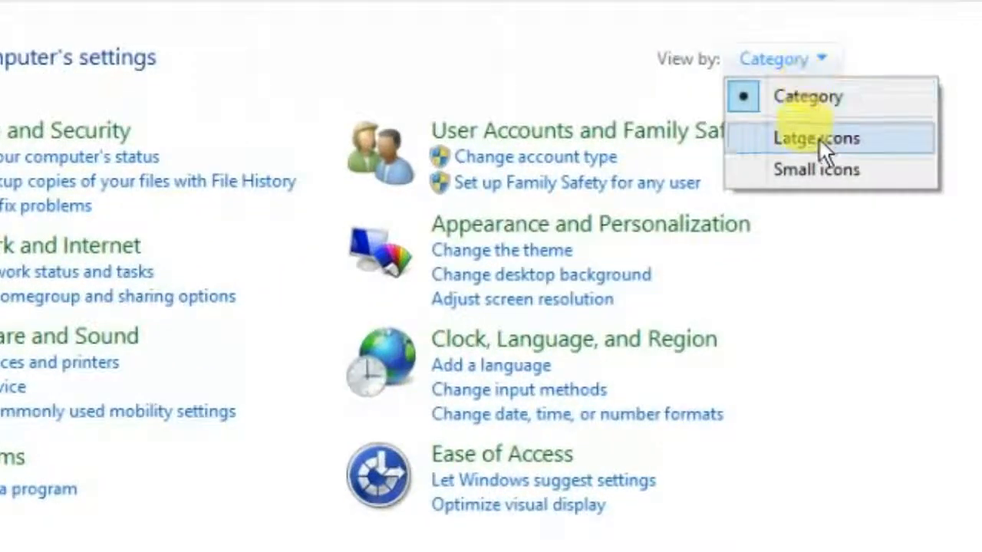
{"action": "left_click", "coordinate": [816, 138]}
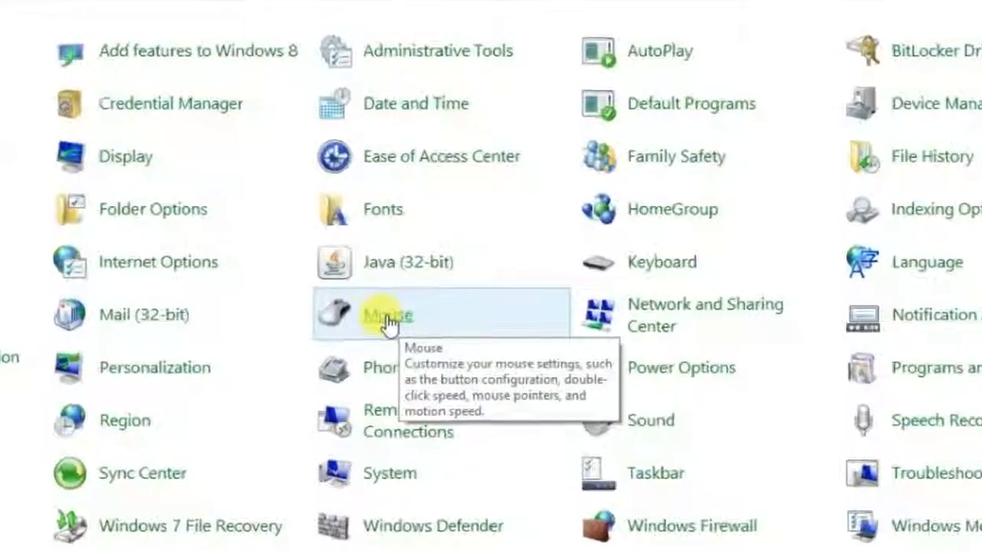
- Launch Mouse Properties and nudge the double-click speed slider back to its middle
{"action": "double_click", "coordinate": [387, 314]}
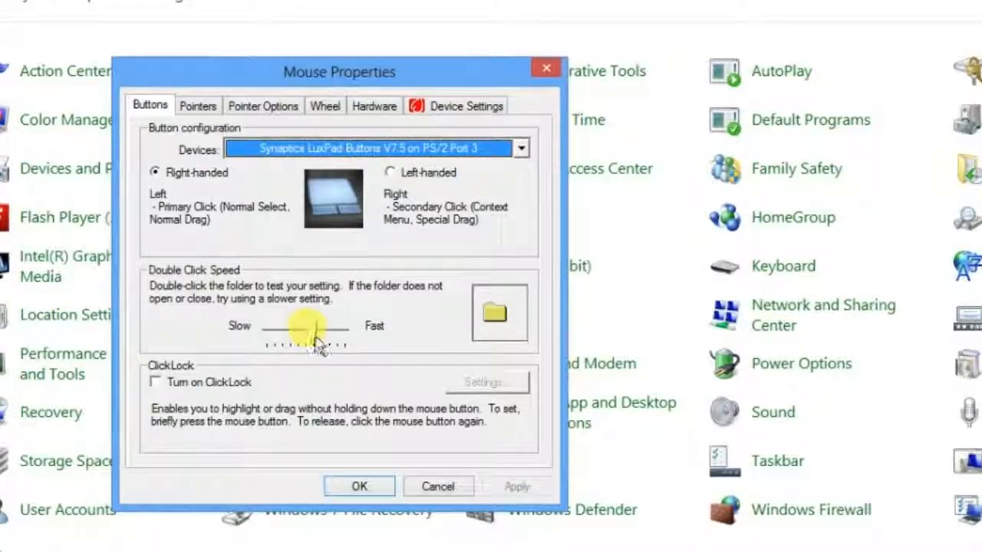
{"action": "left_click_drag", "start_coordinate": [307, 328], "coordinate": [276, 329]}
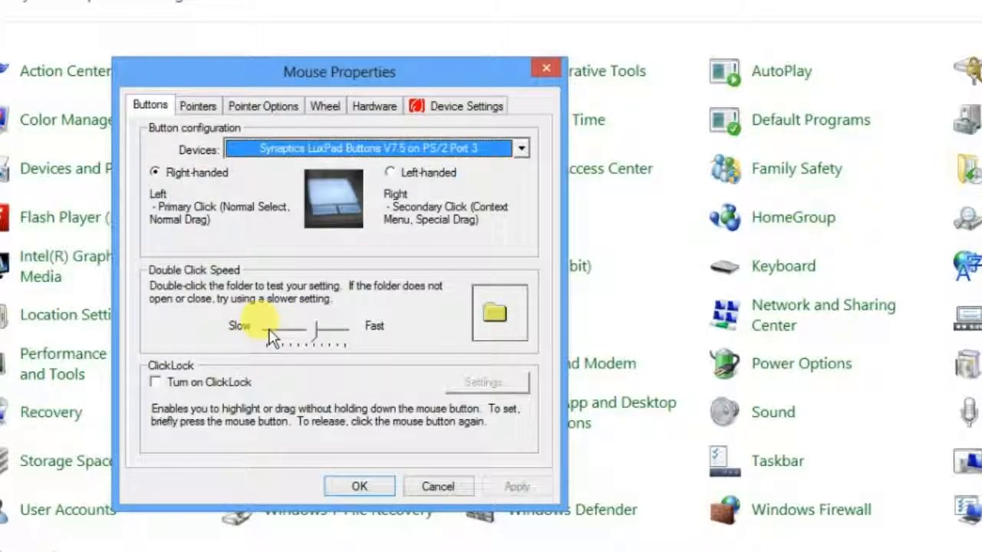
{"action": "left_click_drag", "start_coordinate": [273, 330], "coordinate": [322, 330]}
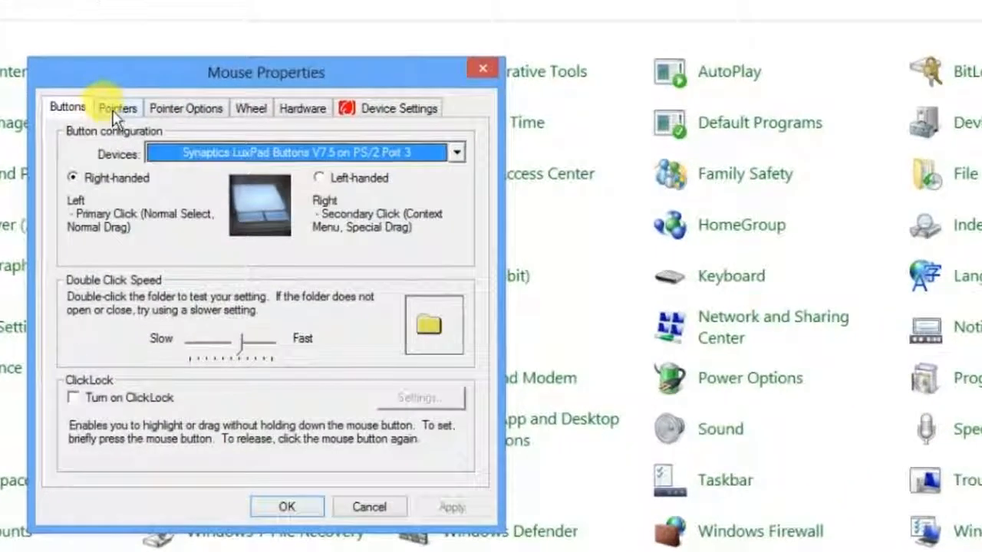
- Show the Pointers list with the default scheme's cursor shapes
{"action": "left_click", "coordinate": [116, 107]}
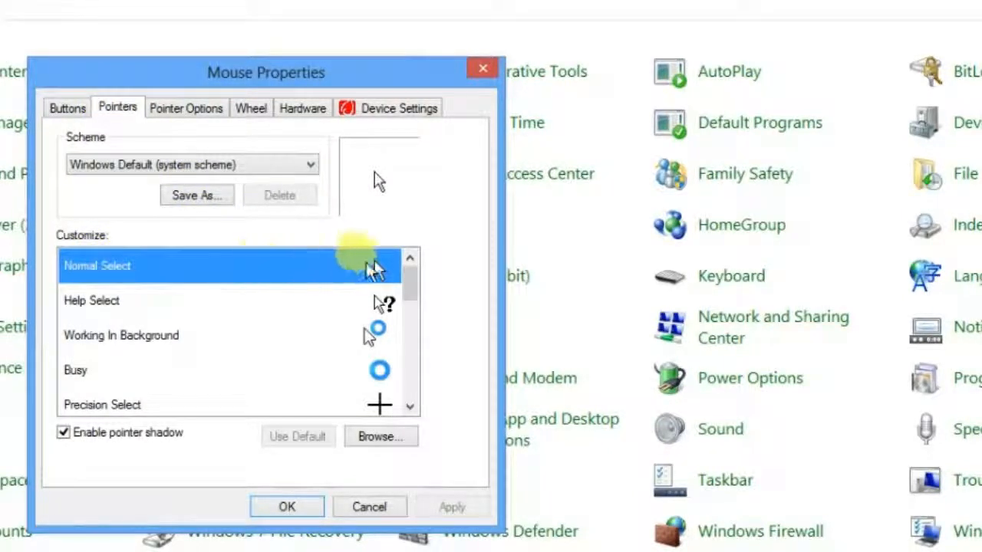
{"action": "mouse_move", "coordinate": [411, 356]}
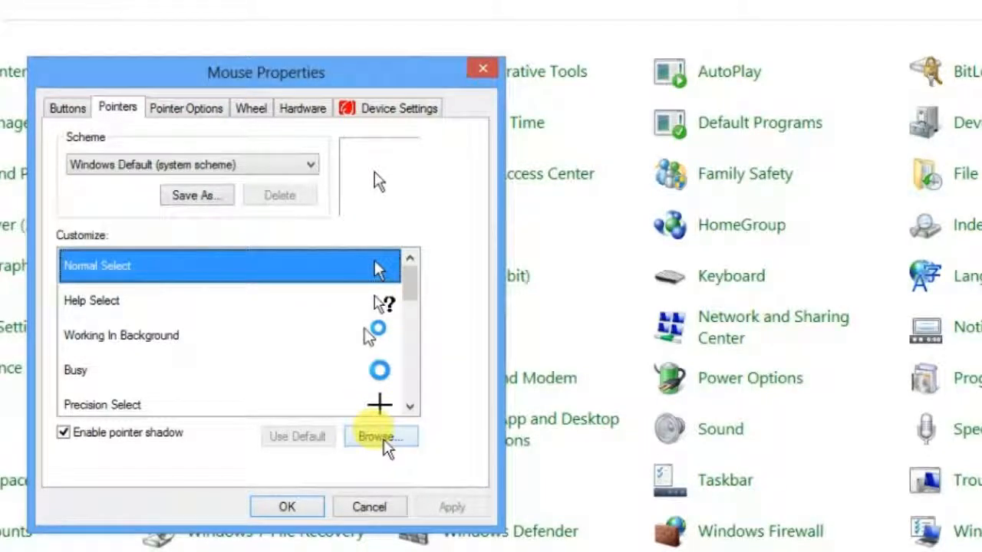
- Browse and assign aero_link_l.cur, the large hand, to Normal Select
{"action": "left_click", "coordinate": [380, 435]}
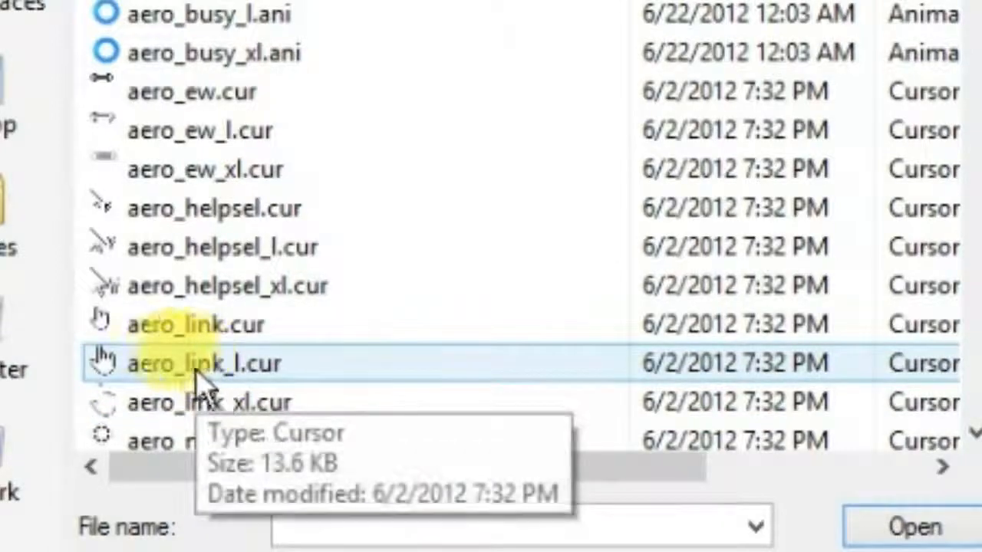
{"action": "left_click", "coordinate": [205, 364]}
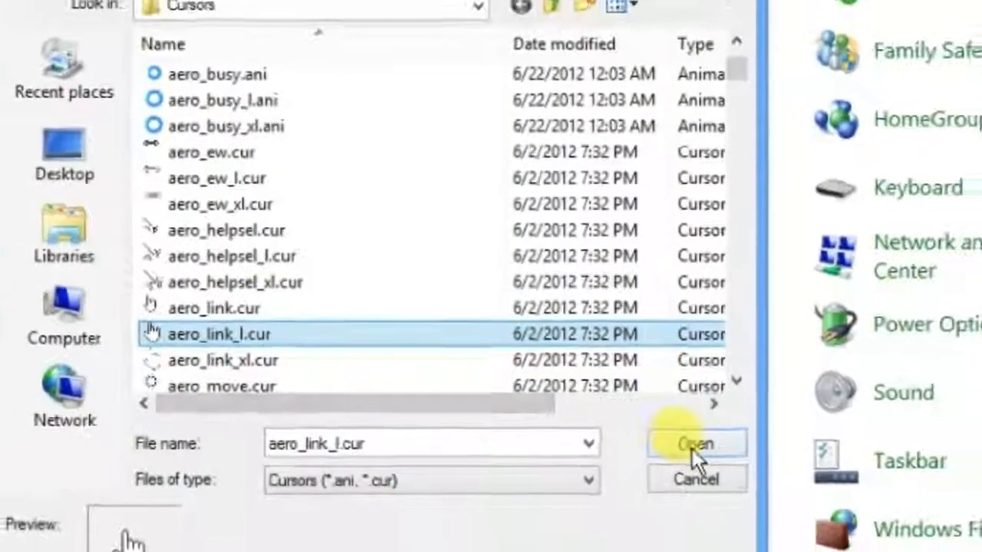
{"action": "left_click", "coordinate": [693, 443]}
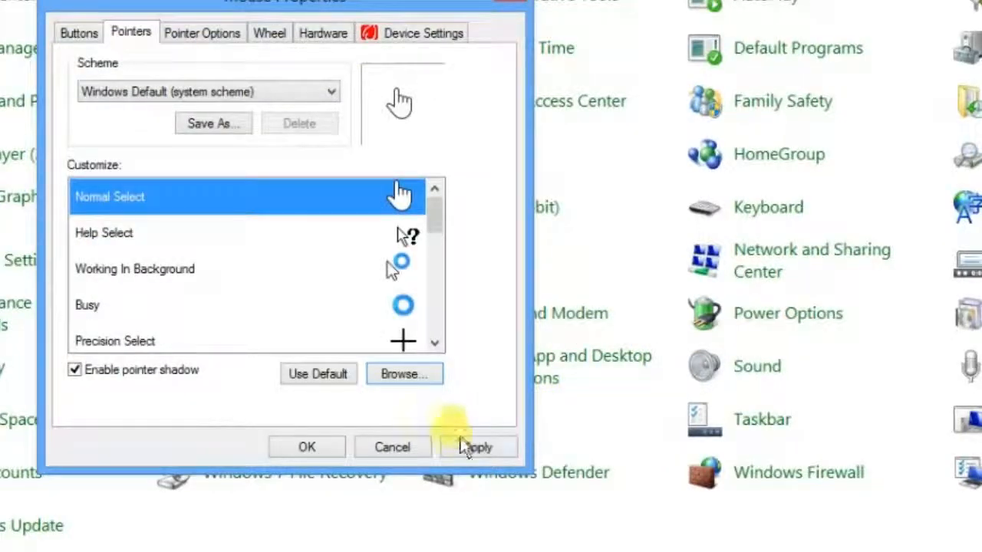
- Apply the hand Normal Select pointer and confirm with OK
{"action": "left_click", "coordinate": [477, 448]}
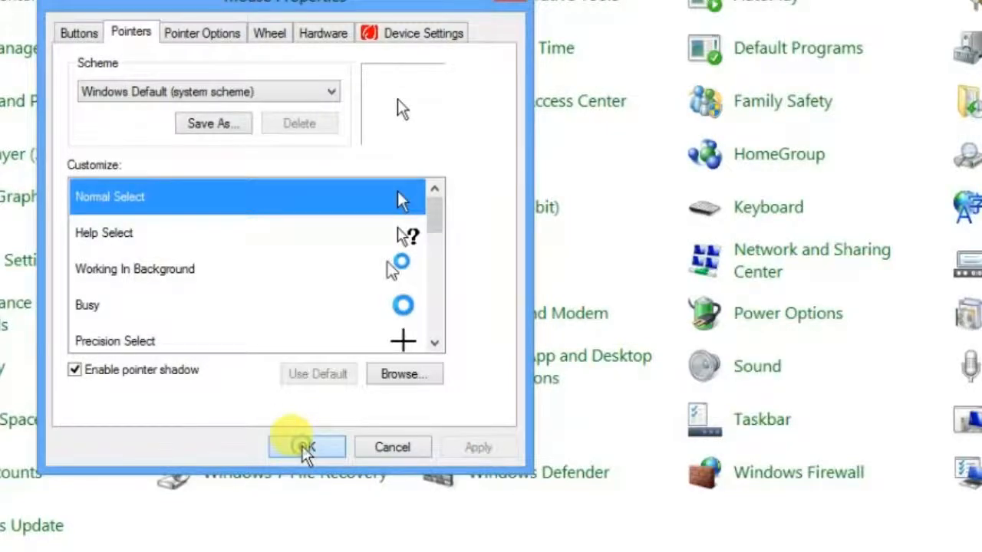
{"action": "left_click", "coordinate": [307, 448]}
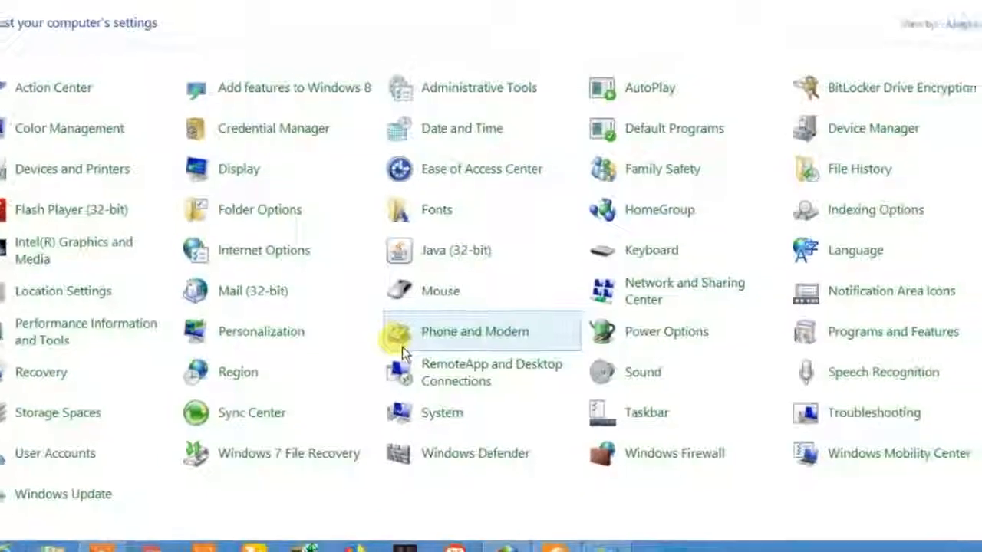